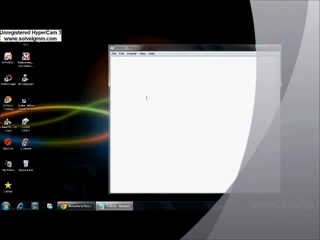
# Write the note "set up and run after set restart the computer" in the empty document
pyautogui.write('st')
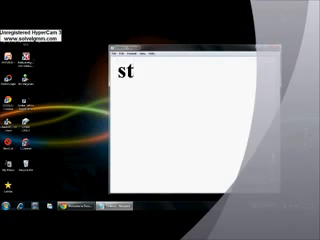
pyautogui.write('et u')
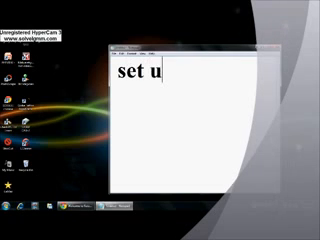
pyautogui.write('p and')
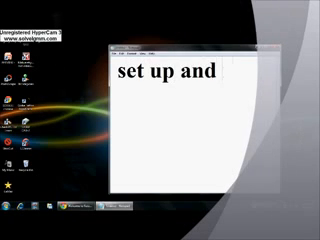
pyautogui.write('run')
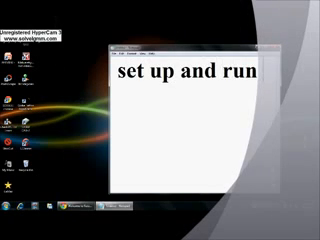
pyautogui.write('af')
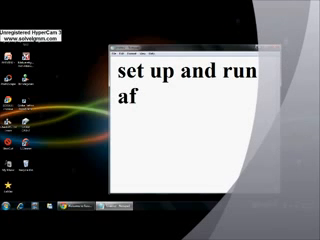
pyautogui.write('ter s')
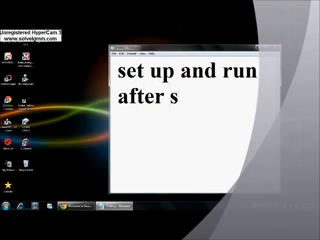
pyautogui.write('et restart')
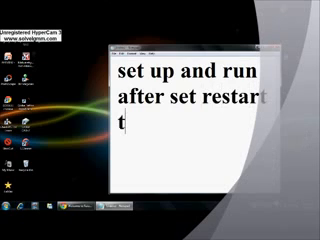
pyautogui.write('he c')
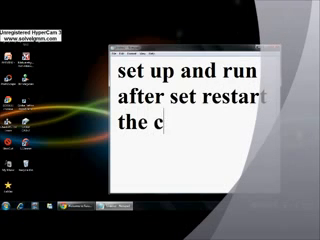
pyautogui.write('omputer')
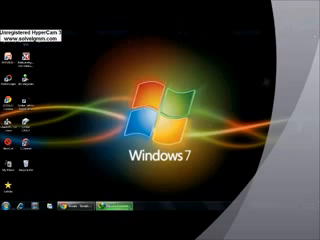
# Bring up the Windows Start menu with its program list and power options
pyautogui.click(12, 228)
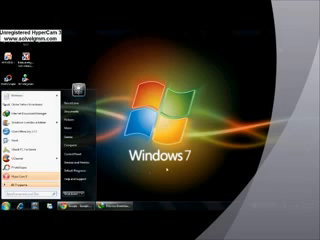